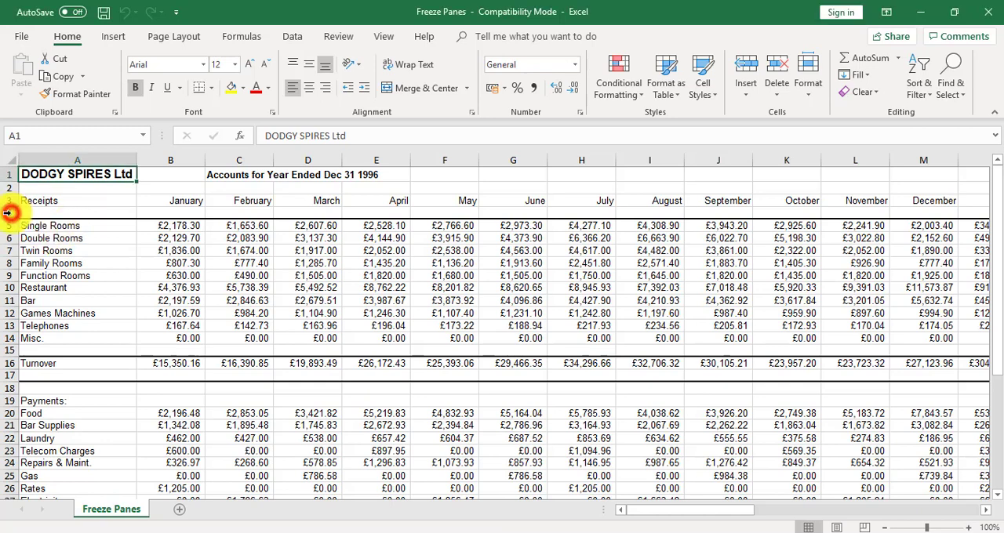
- Freeze rows 1–3 by selecting row 4 and applying Freeze Panes from the View ribbon
{"action": "left_click", "coordinate": [77, 213]}
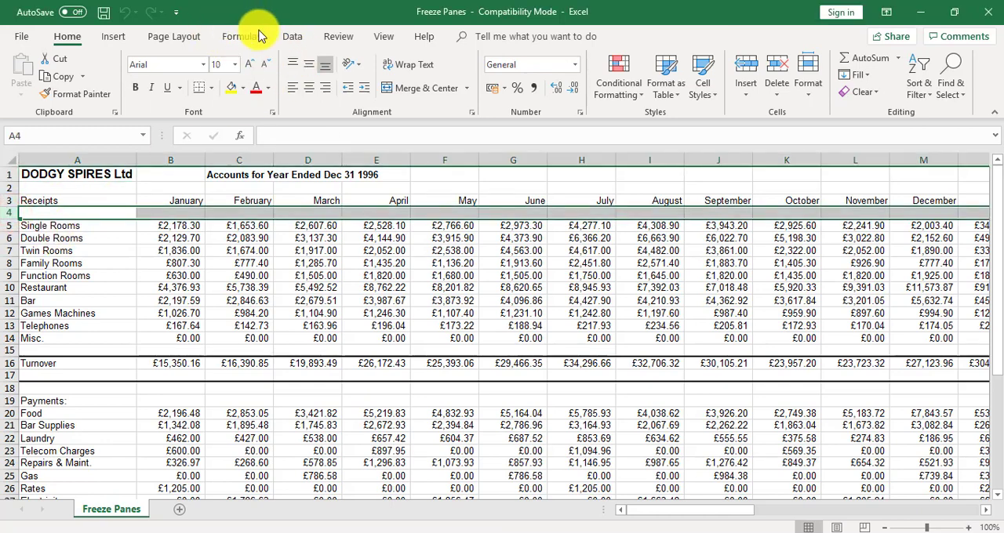
{"action": "mouse_move", "coordinate": [383, 36]}
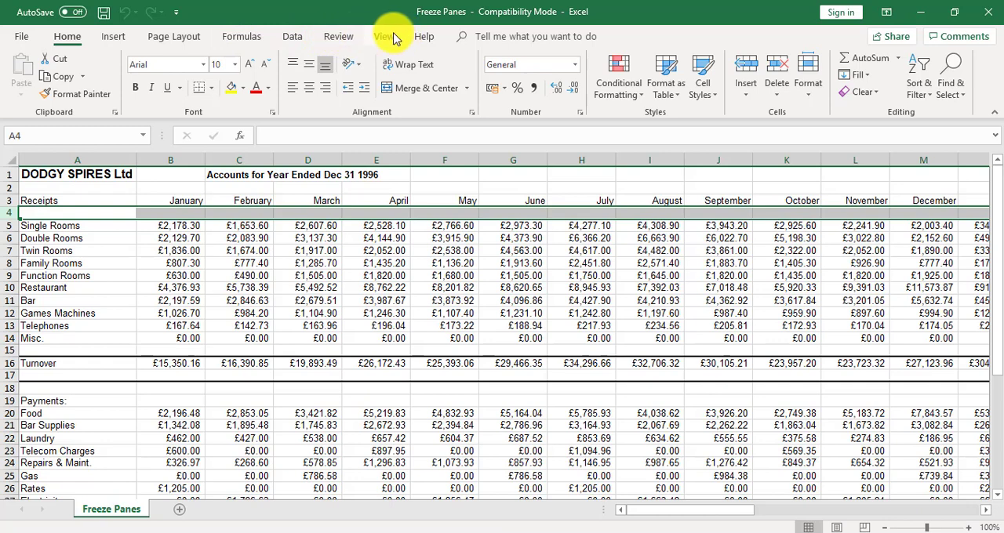
{"action": "left_click", "coordinate": [382, 36]}
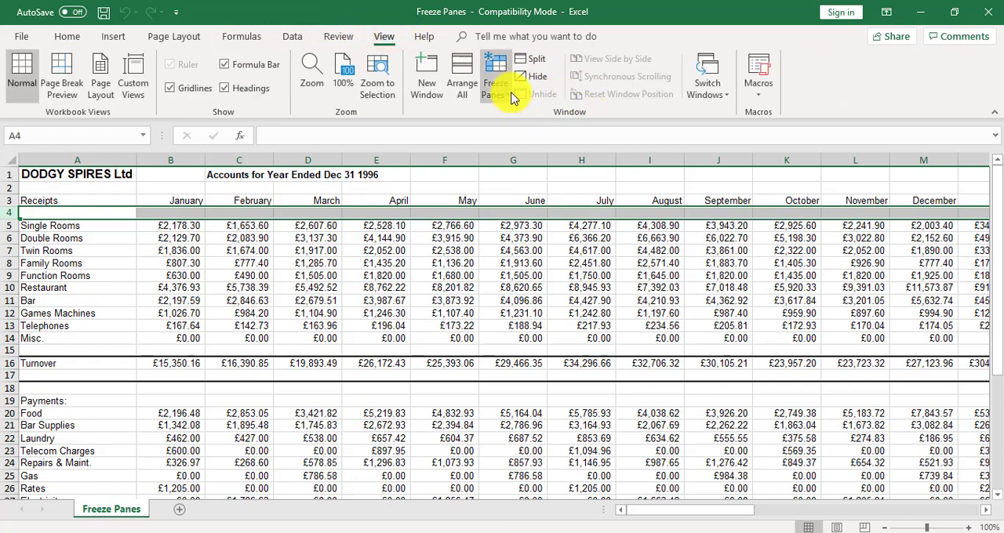
{"action": "left_click", "coordinate": [495, 75]}
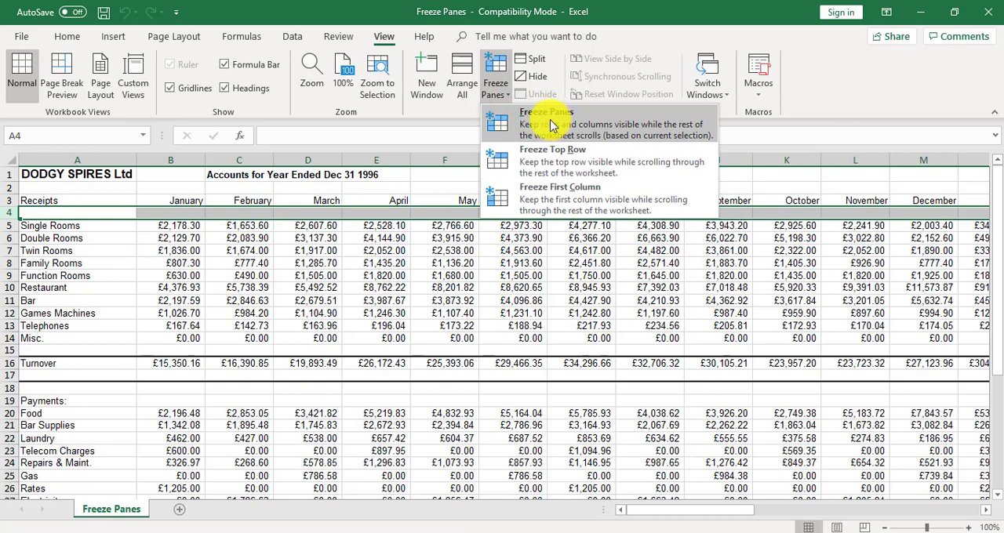
{"action": "left_click", "coordinate": [546, 123]}
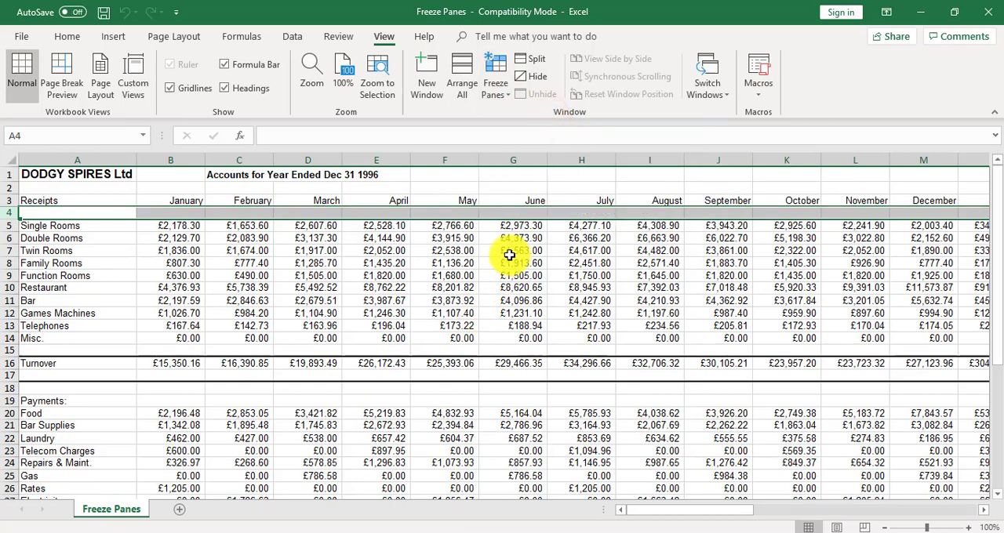
{"action": "mouse_move", "coordinate": [420, 256]}
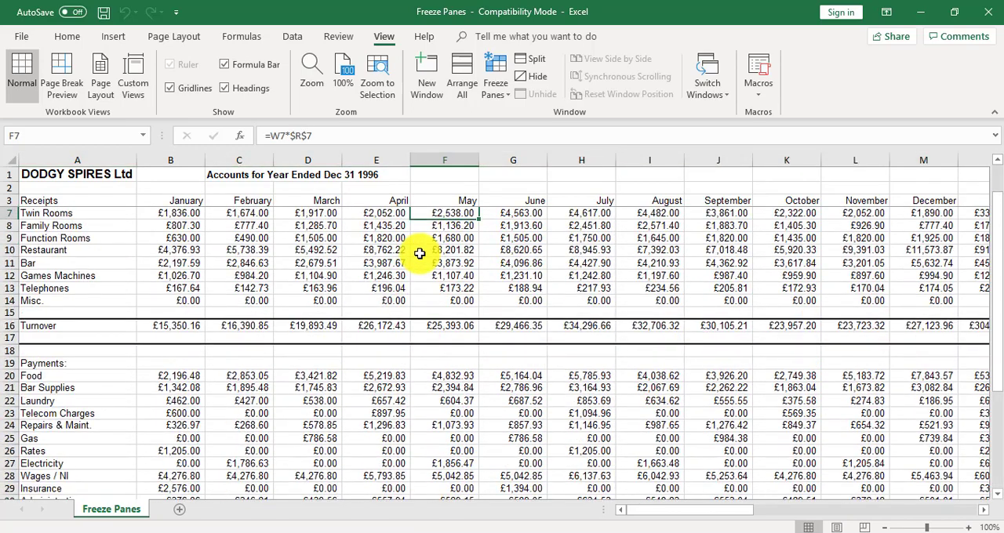
{"action": "scroll", "scroll_direction": "up", "scroll_amount": 3}
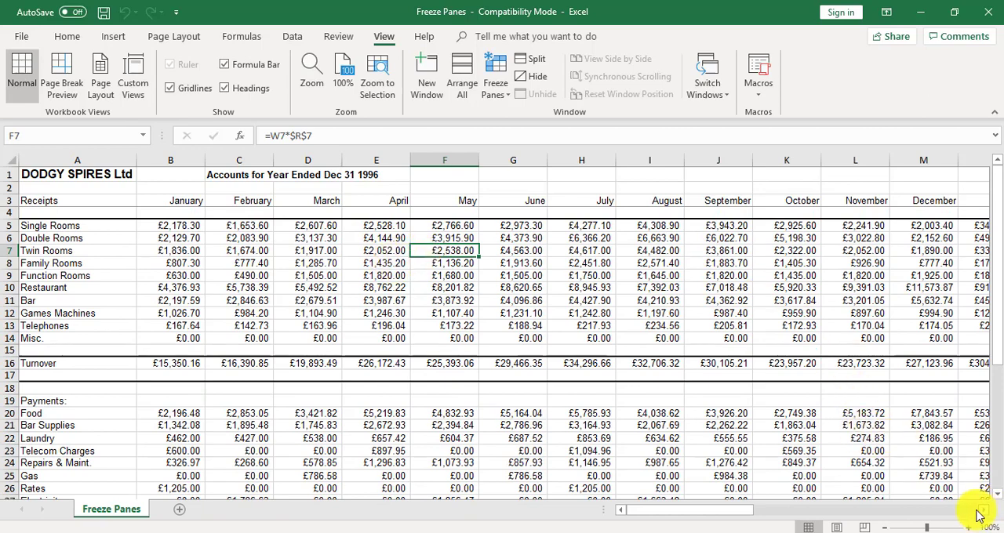
{"action": "scroll", "scroll_direction": "right", "scroll_amount": 3}
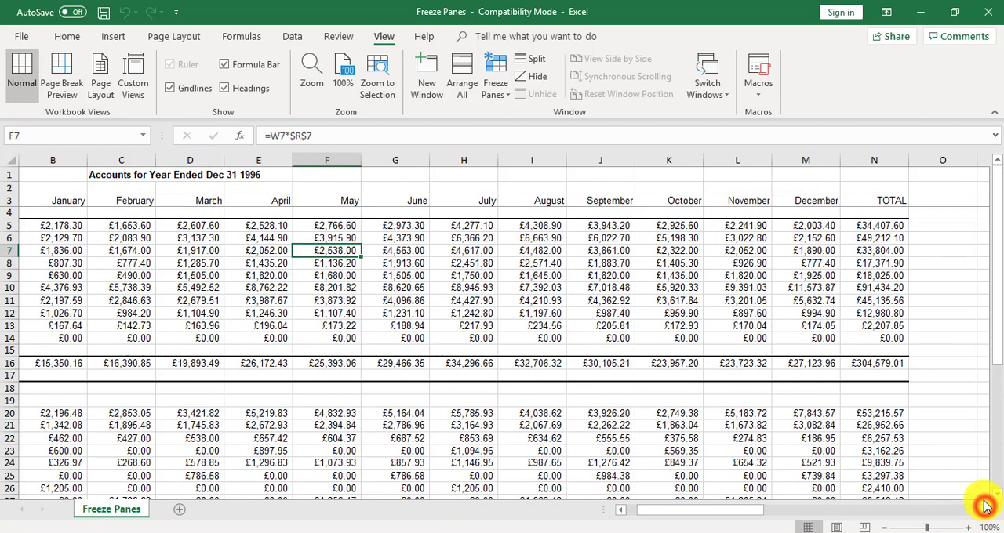
{"action": "mouse_move", "coordinate": [625, 516]}
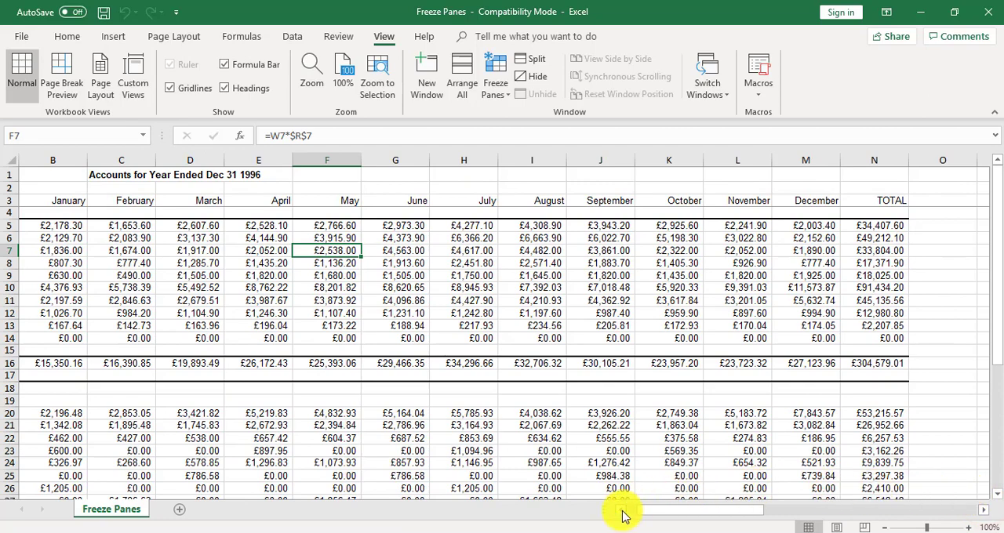
{"action": "scroll", "scroll_direction": "left", "scroll_amount": 3}
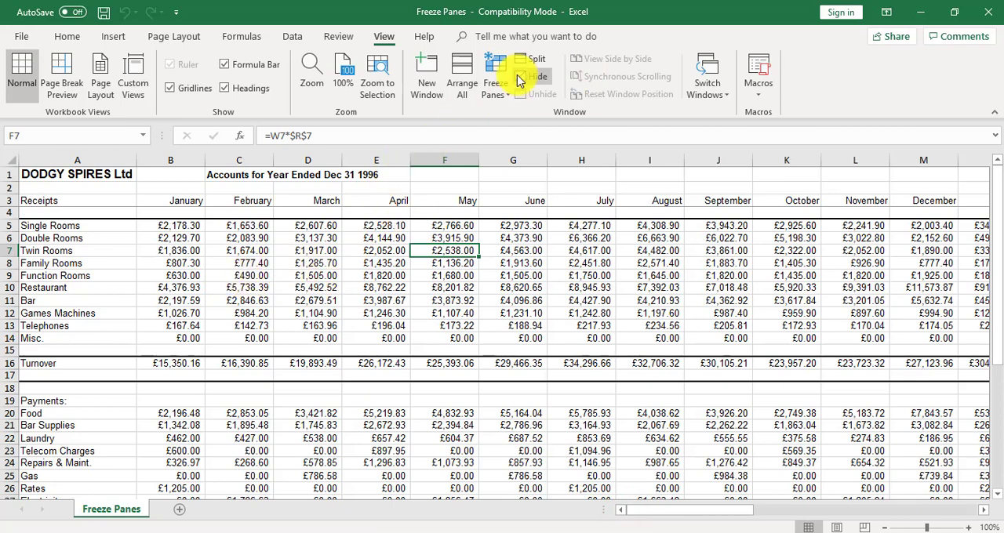
- Reopen the Freeze Panes menu so Unfreeze Panes is available
{"action": "left_click", "coordinate": [494, 75]}
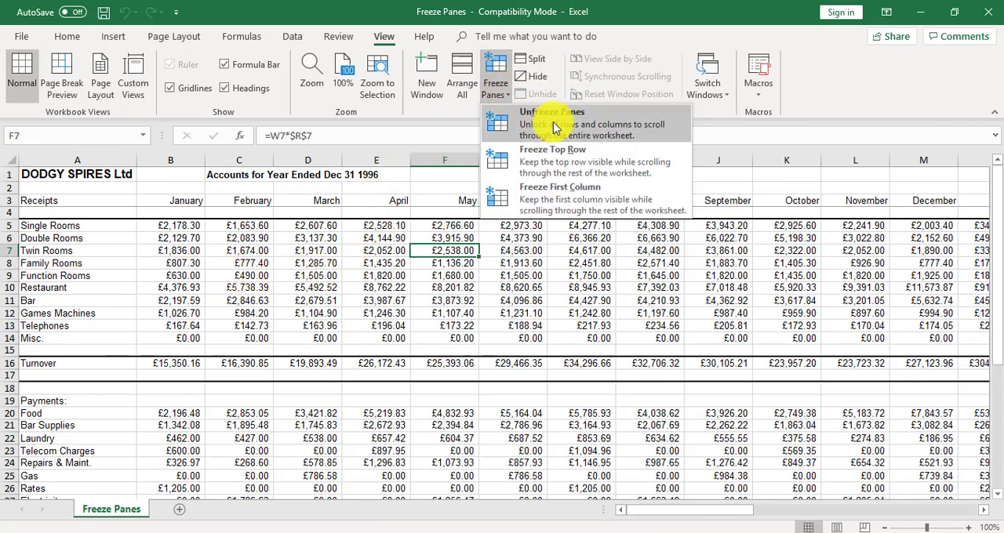